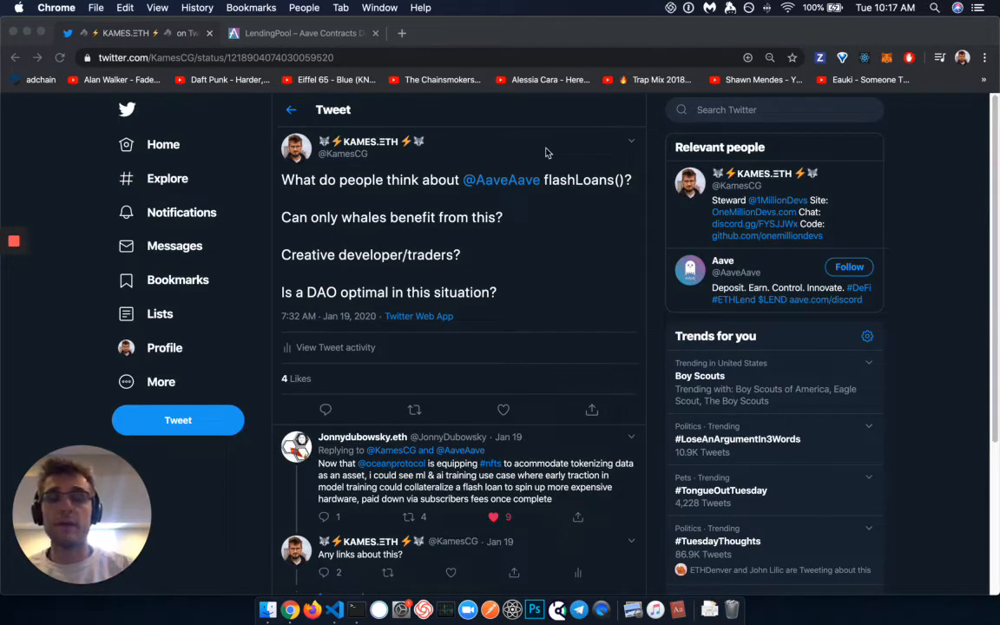
pyautogui.moveTo(309, 39)
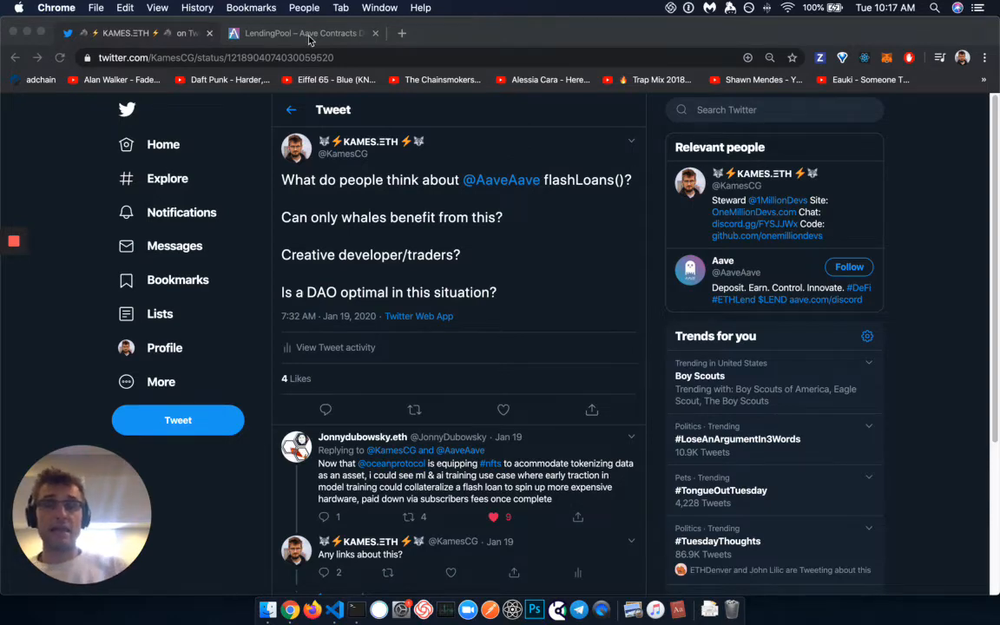
# Step: Switch to the 'LendingPool – Aave Contracts Documentation' tab showing flashLoan() docs
pyautogui.click(304, 33)
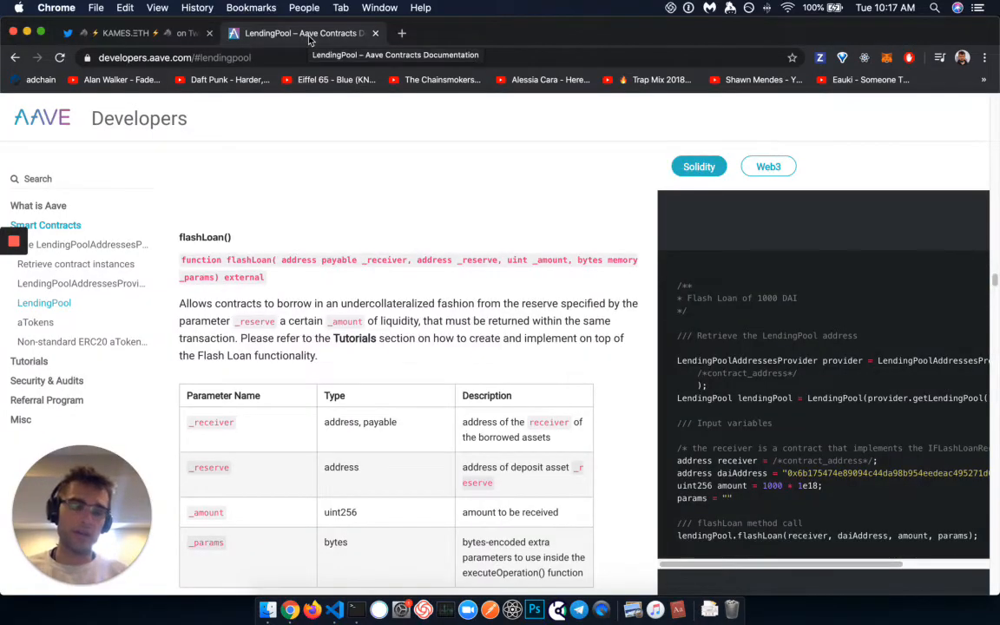